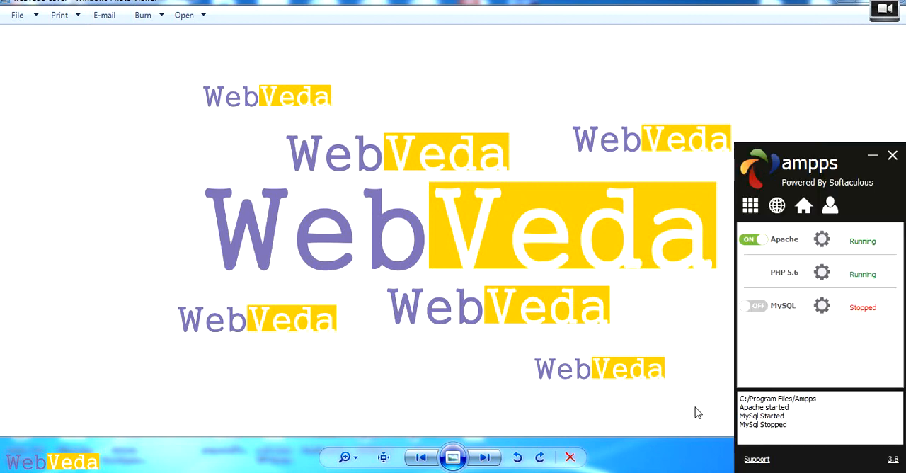
mouse_move(687, 404)
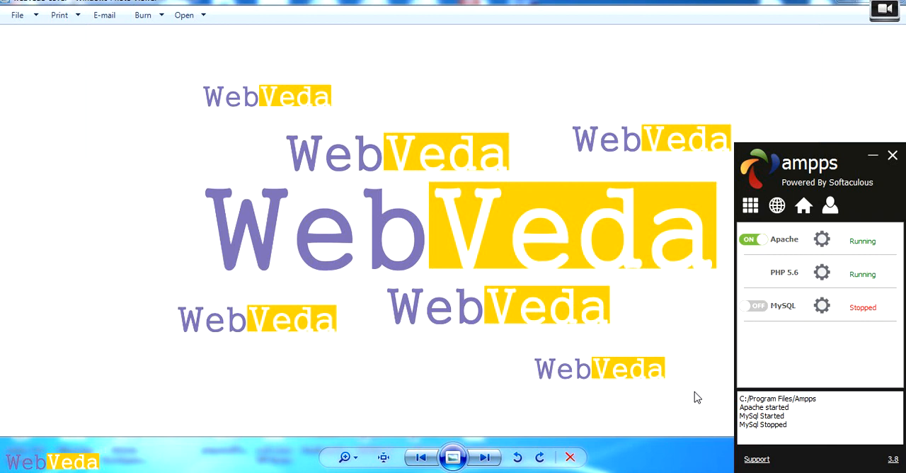
mouse_move(829, 184)
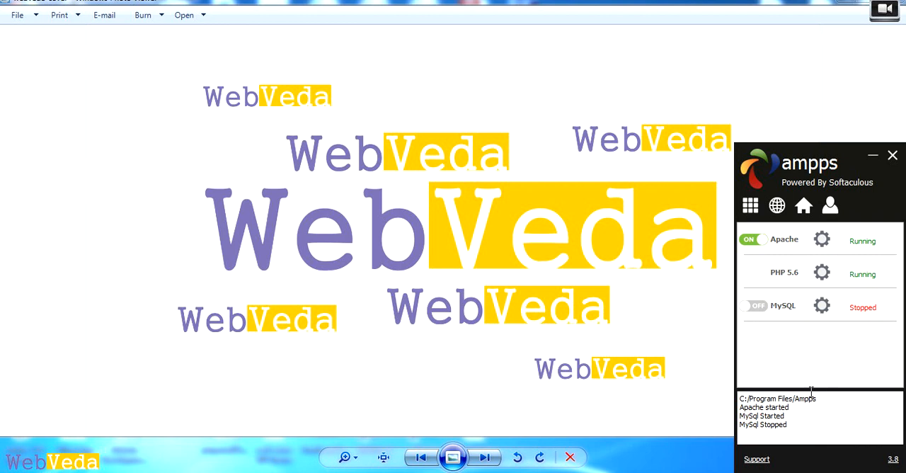
mouse_move(801, 322)
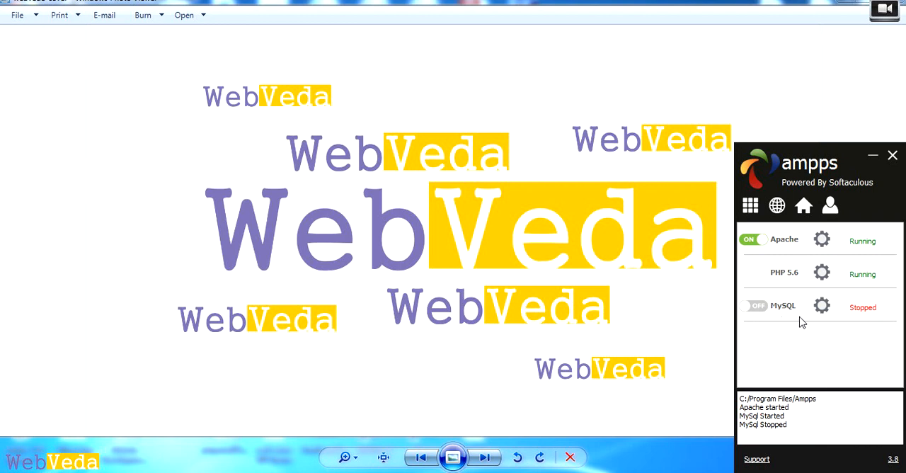
mouse_move(810, 332)
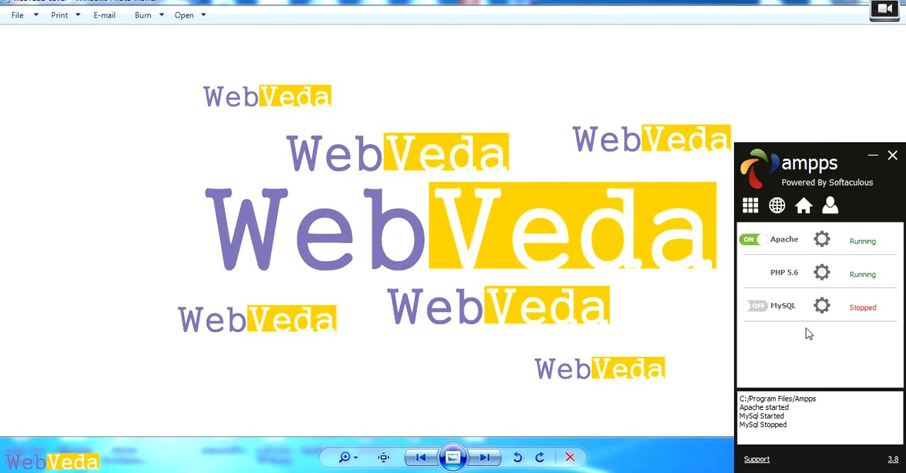
mouse_move(786, 368)
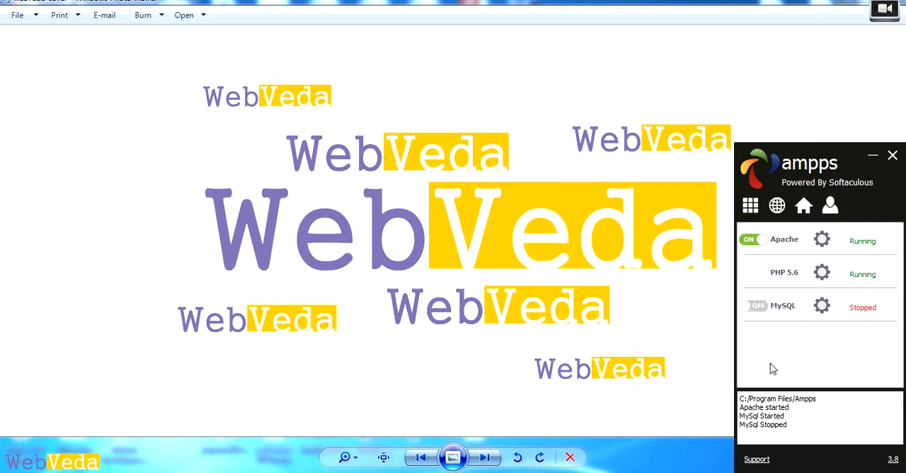
mouse_move(782, 391)
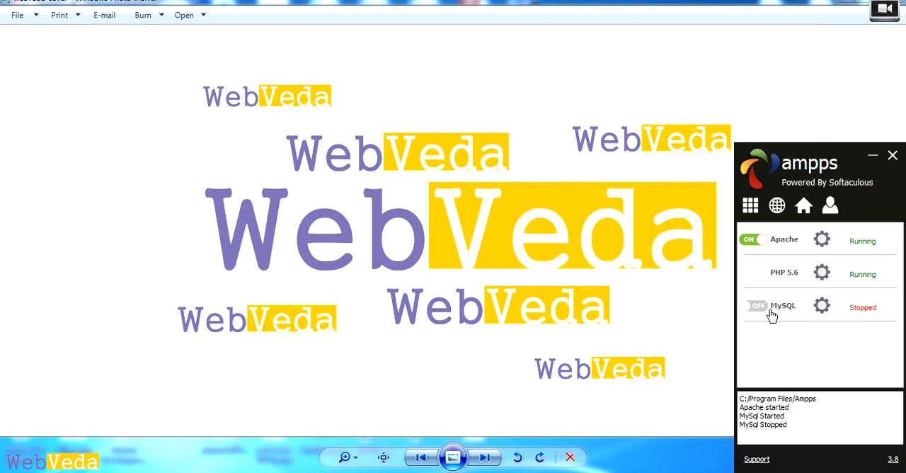
mouse_move(878, 321)
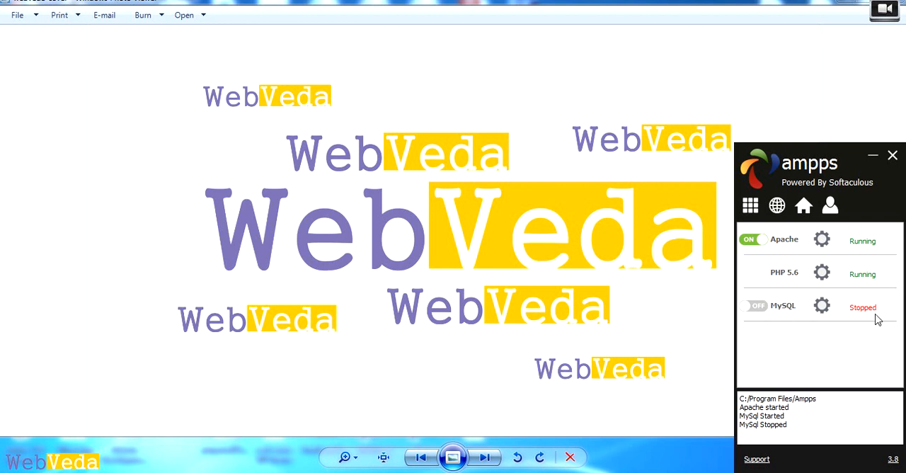
mouse_move(855, 316)
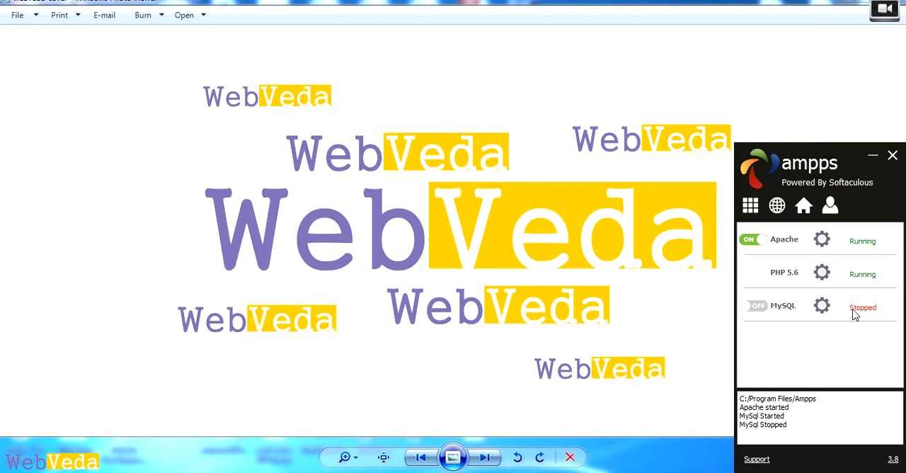
mouse_move(868, 365)
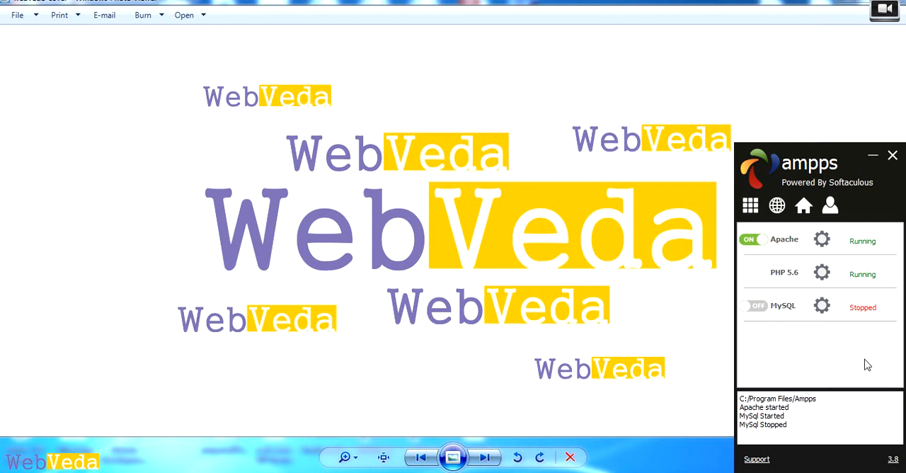
mouse_move(825, 320)
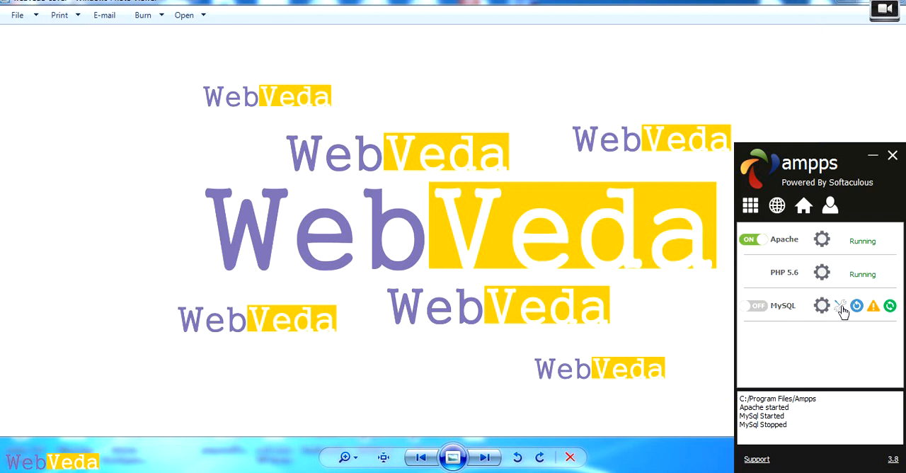
- Open MySQL's my.cnf configuration file in Notepad from the AMPPS panel
click(841, 305)
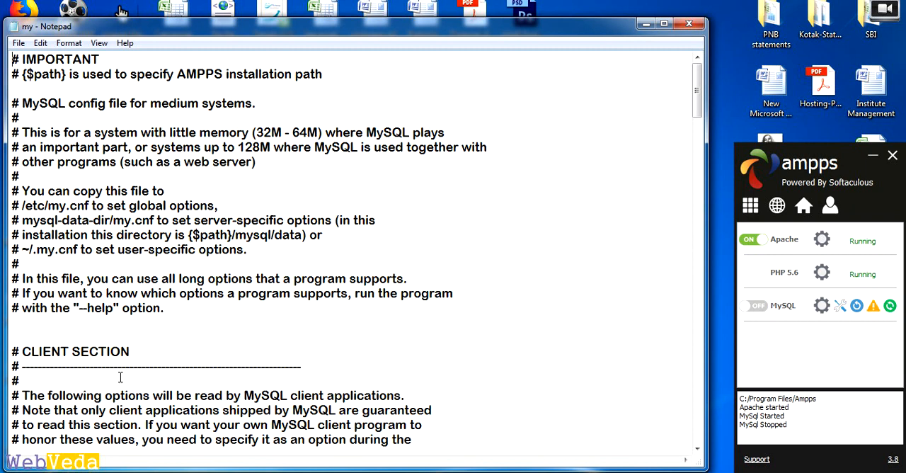
- Add innodb_force_recovery = 1 beneath port=3306 in the [mysqld] section and save my.cnf
scroll(down, 3)
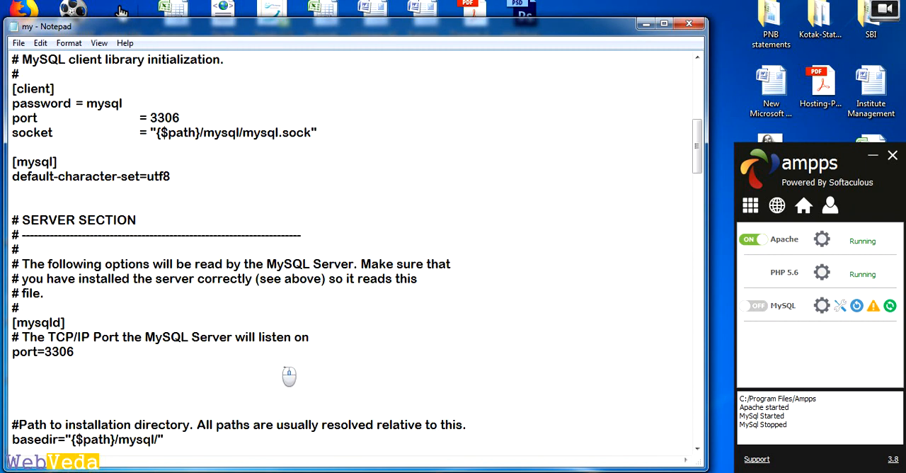
scroll(down, 3)
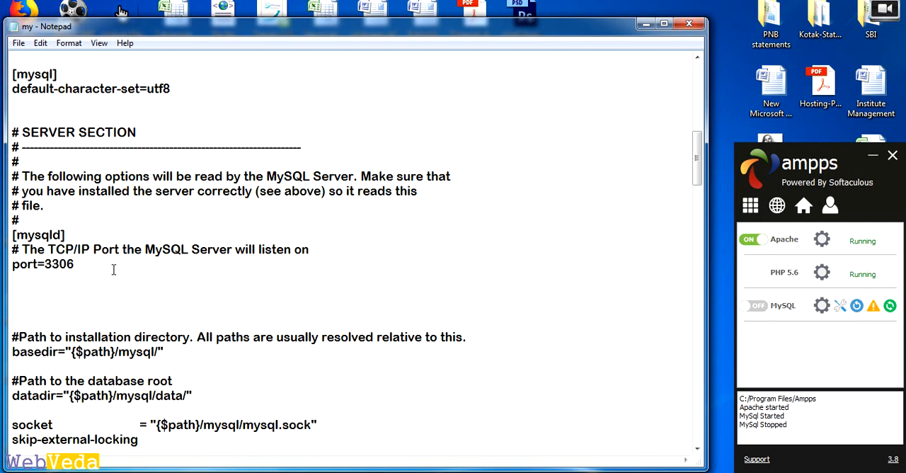
double_click(37, 235)
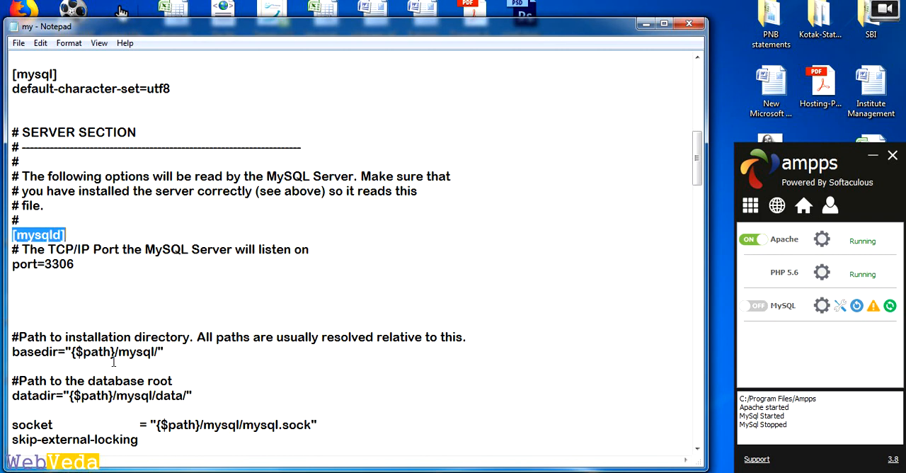
click(73, 265)
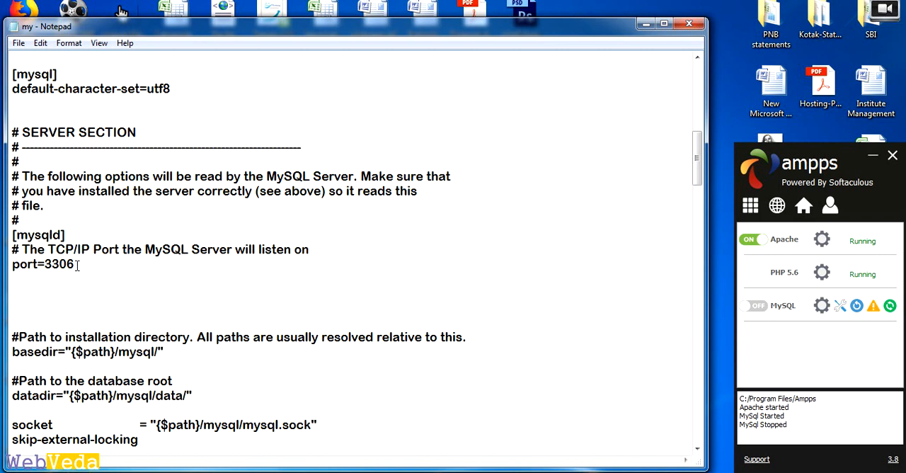
text(innodb_force_recovery = 1)
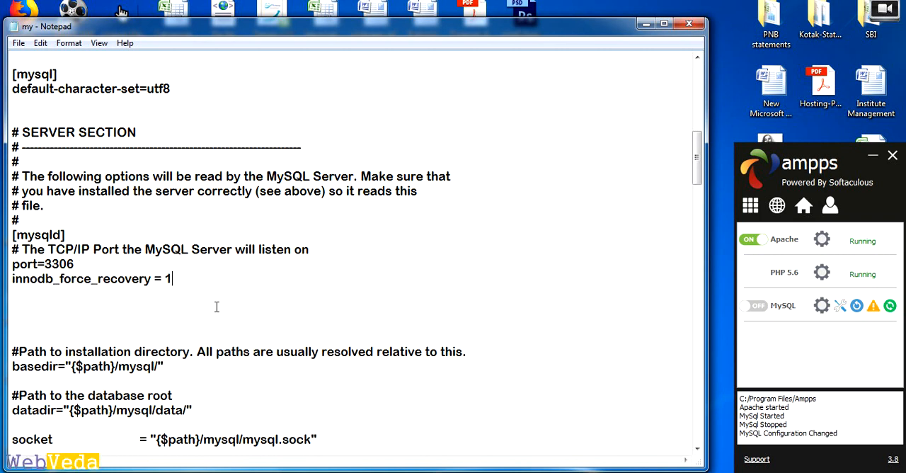
click(18, 43)
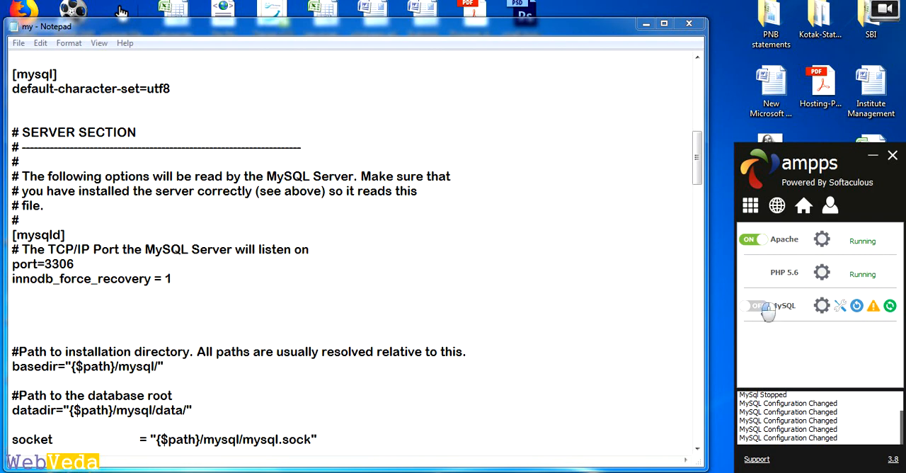
- Stop and start MySQL so it runs with innodb_force_recovery applied
click(756, 306)
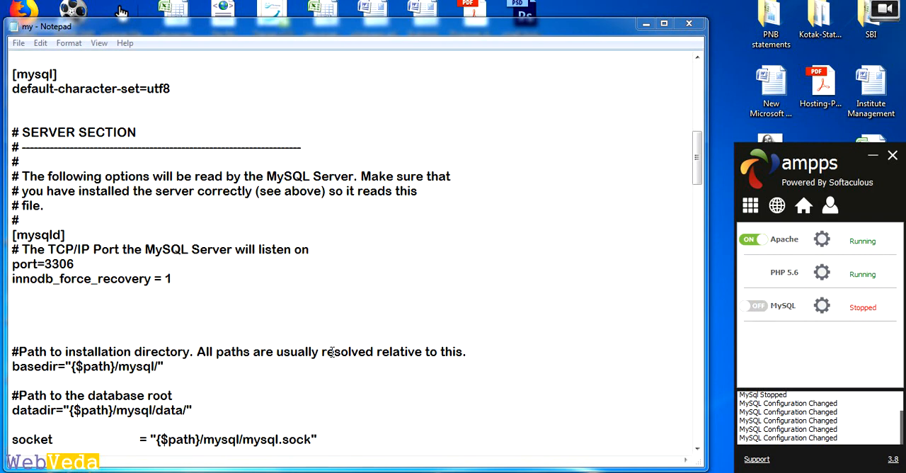
mouse_move(778, 312)
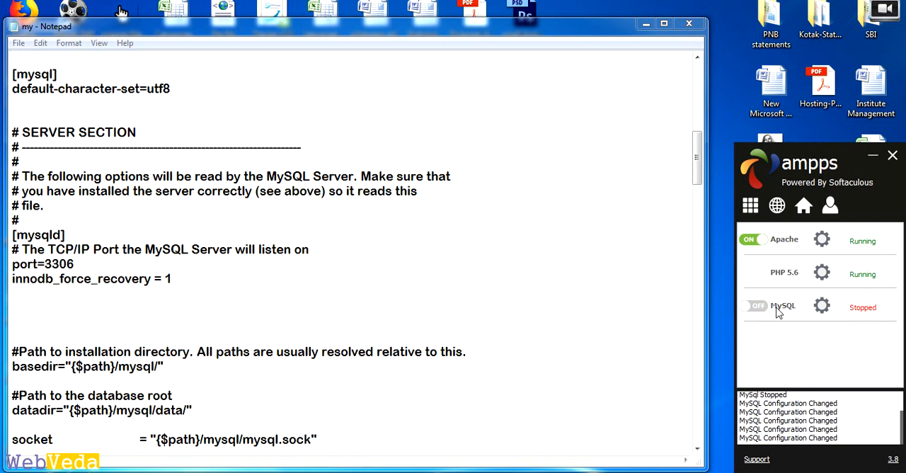
click(756, 305)
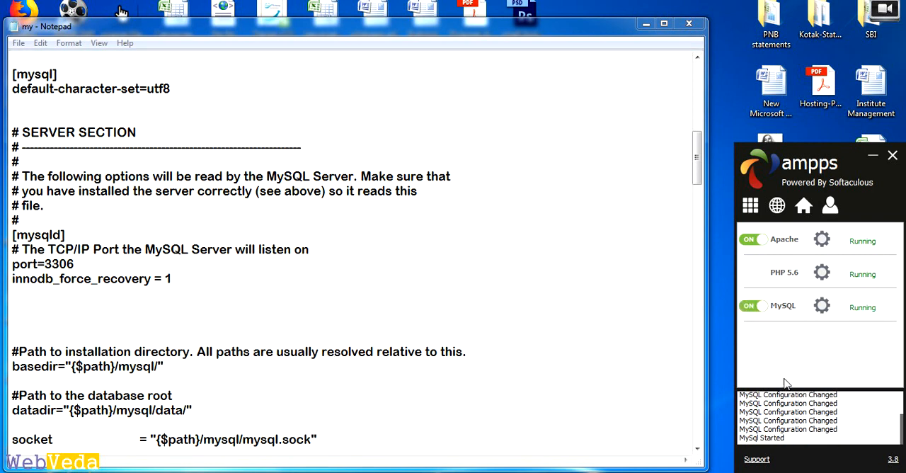
mouse_move(820, 367)
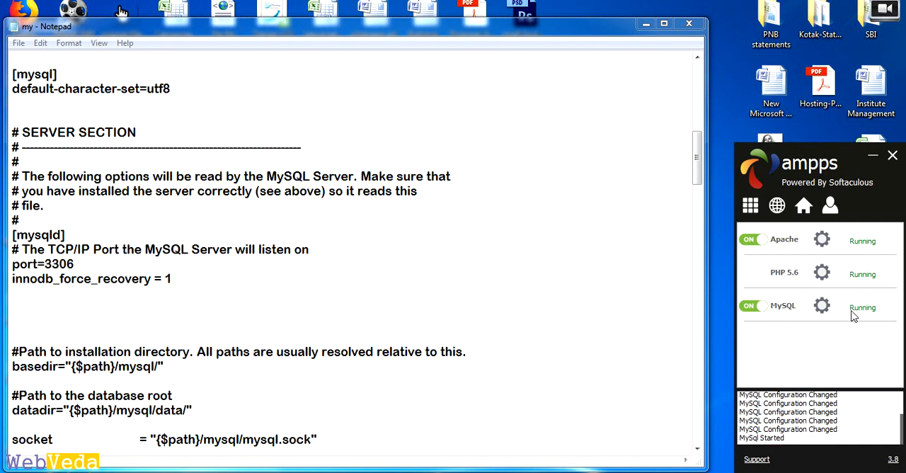
mouse_move(672, 372)
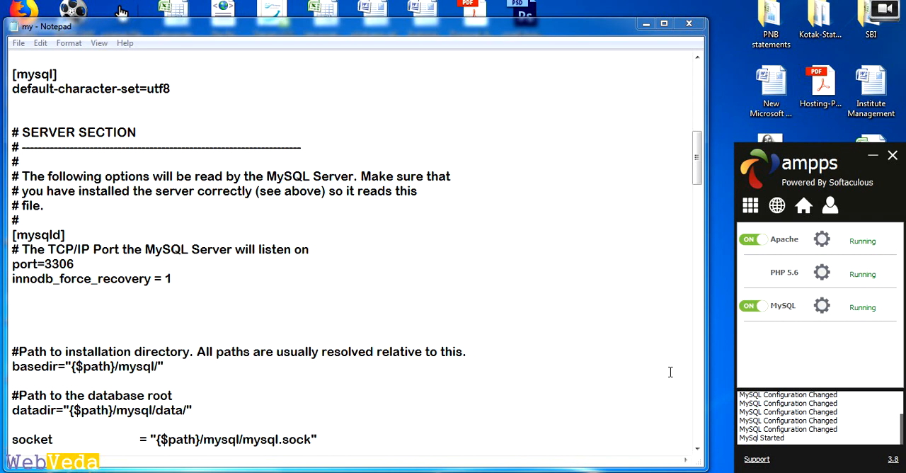
- Delete the innodb_force_recovery = 1 line from [mysqld] and save my.cnf
triple_click(91, 277)
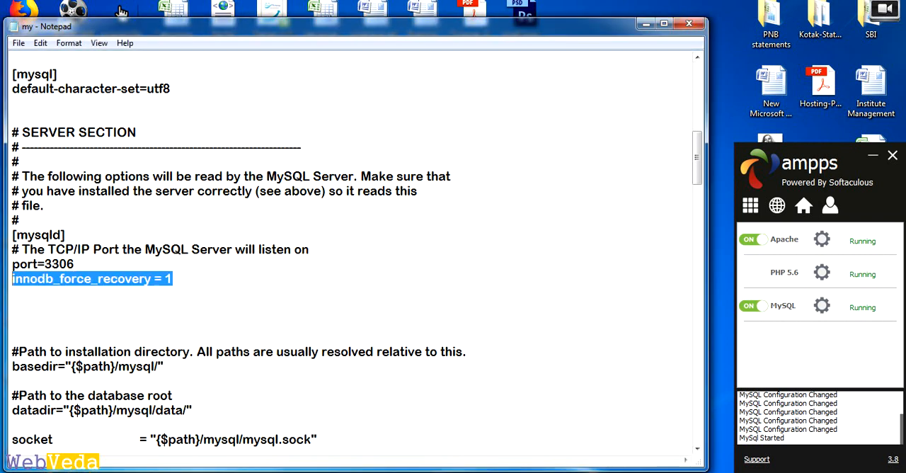
mouse_move(274, 318)
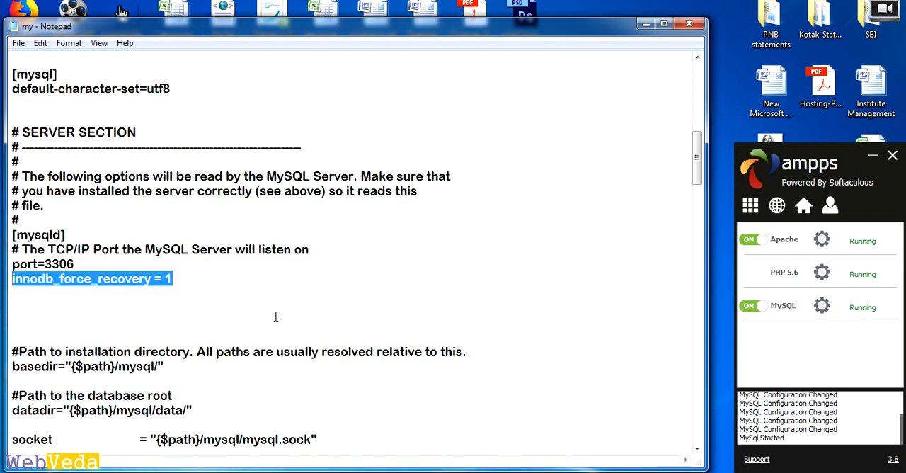
key(Delete)
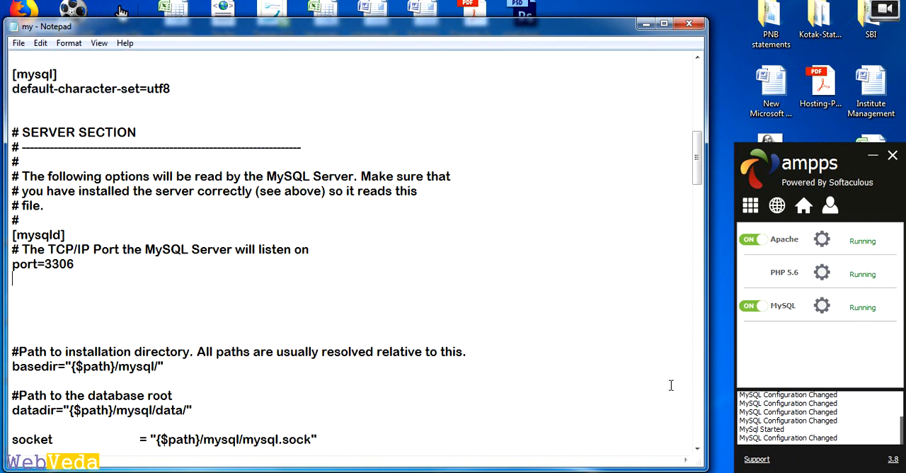
mouse_move(368, 347)
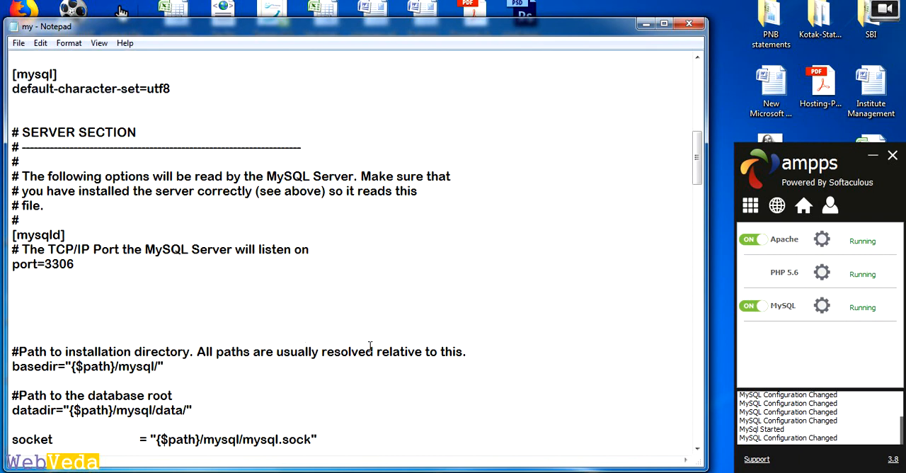
click(646, 22)
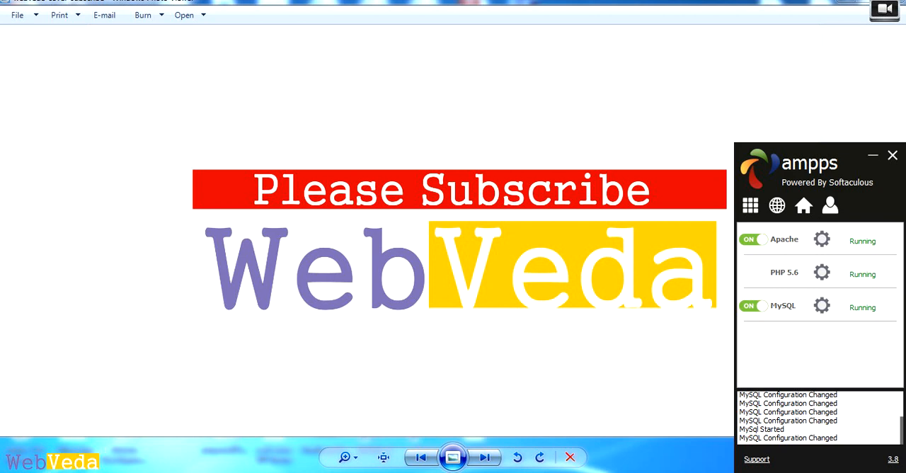
mouse_move(796, 191)
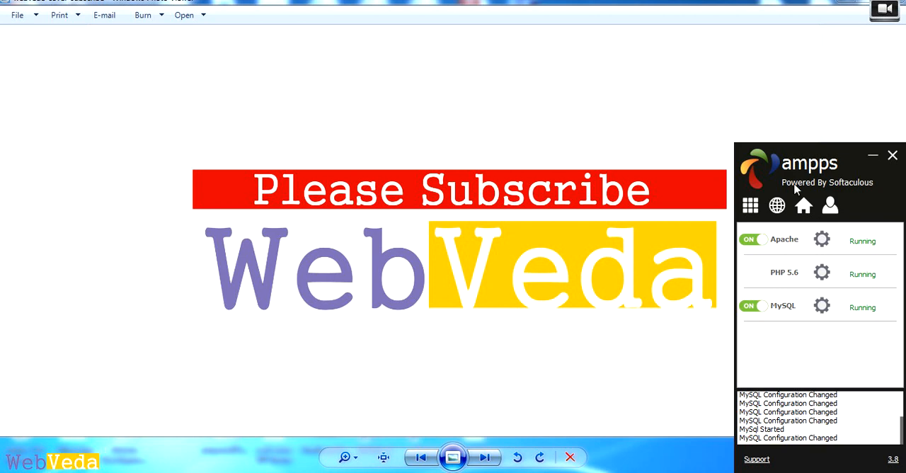
mouse_move(830, 362)
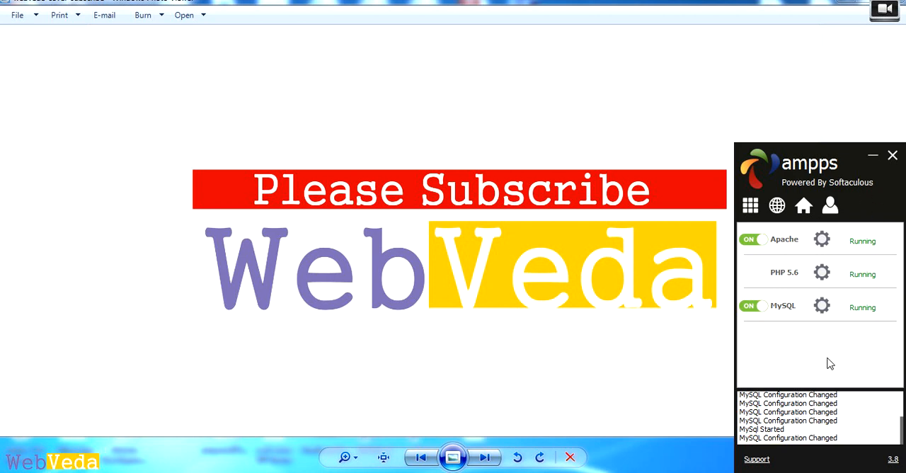
mouse_move(674, 393)
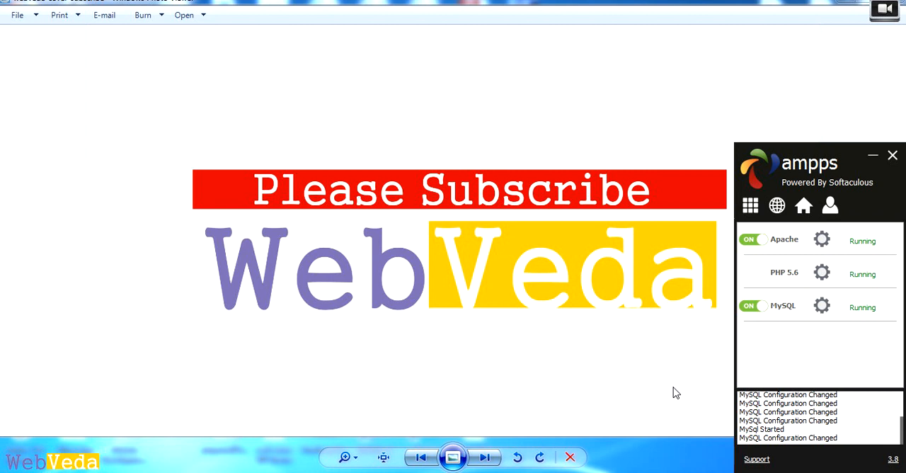
mouse_move(759, 240)
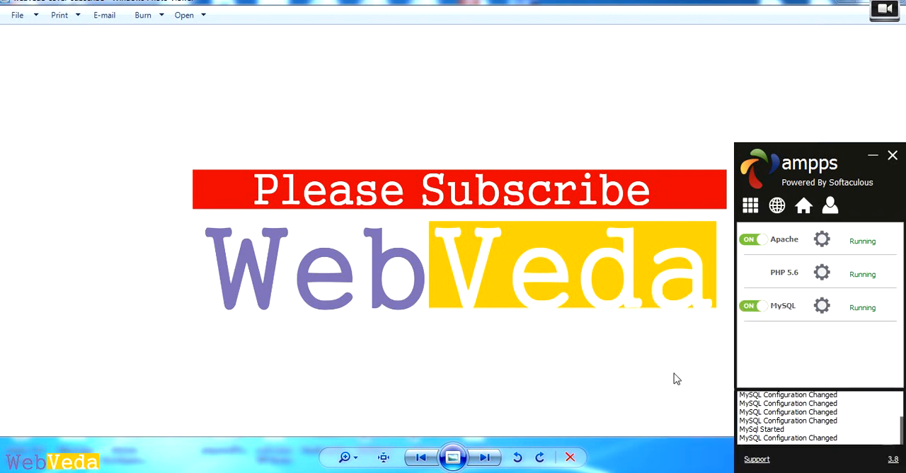
mouse_move(842, 362)
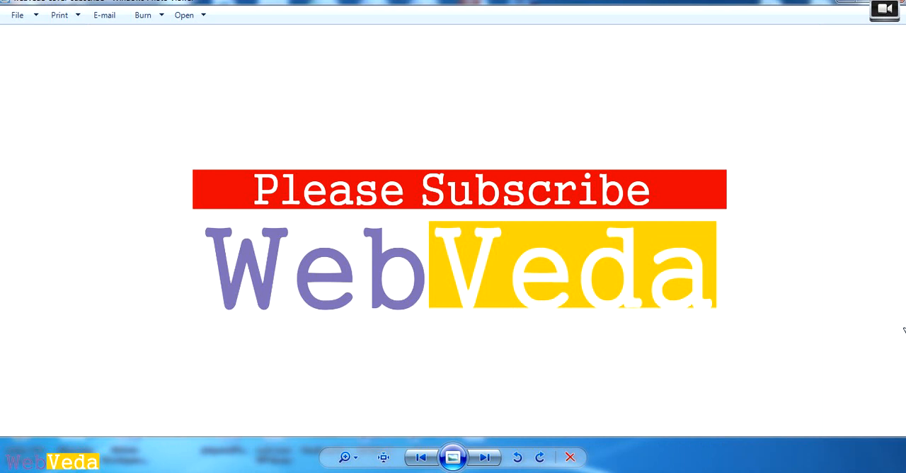
click(884, 8)
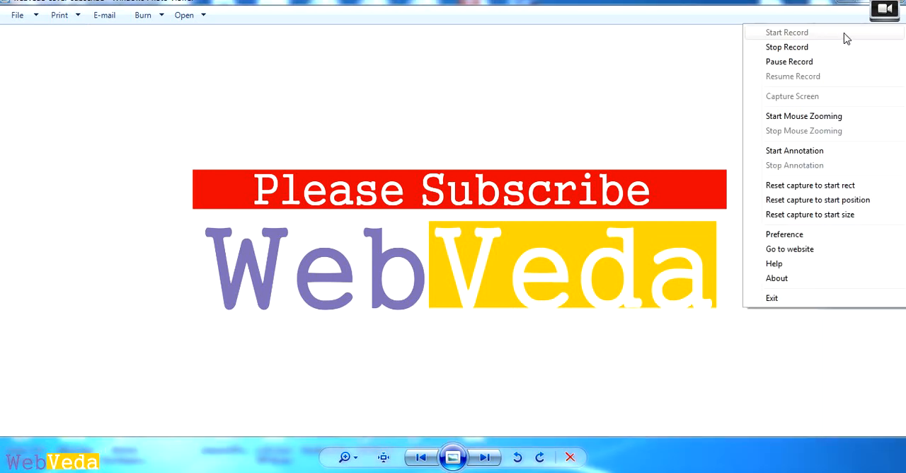